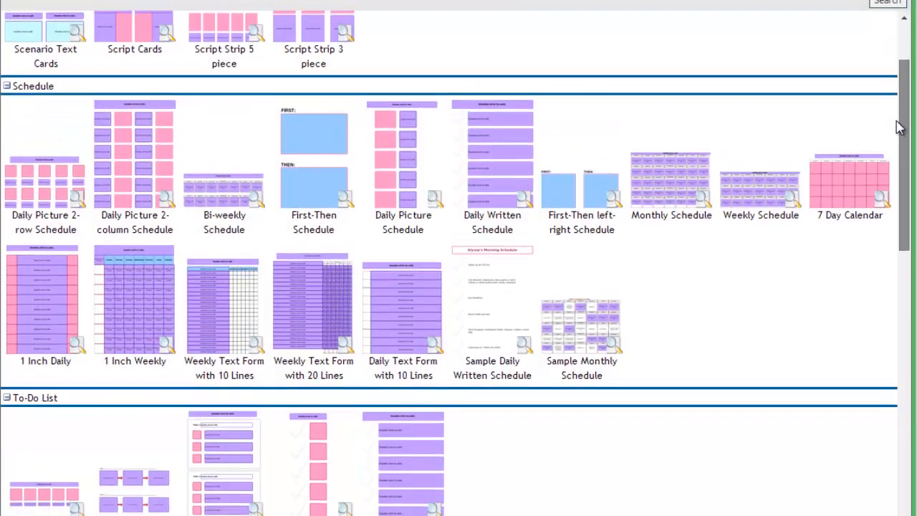
# Scroll through the template gallery to reach a blank custom form with the image library.
pyautogui.scroll(-3)
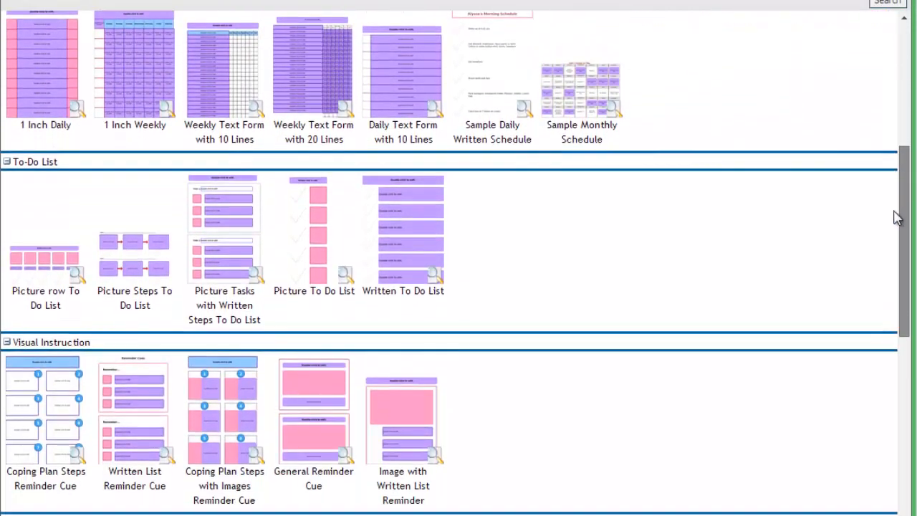
pyautogui.scroll(-3)
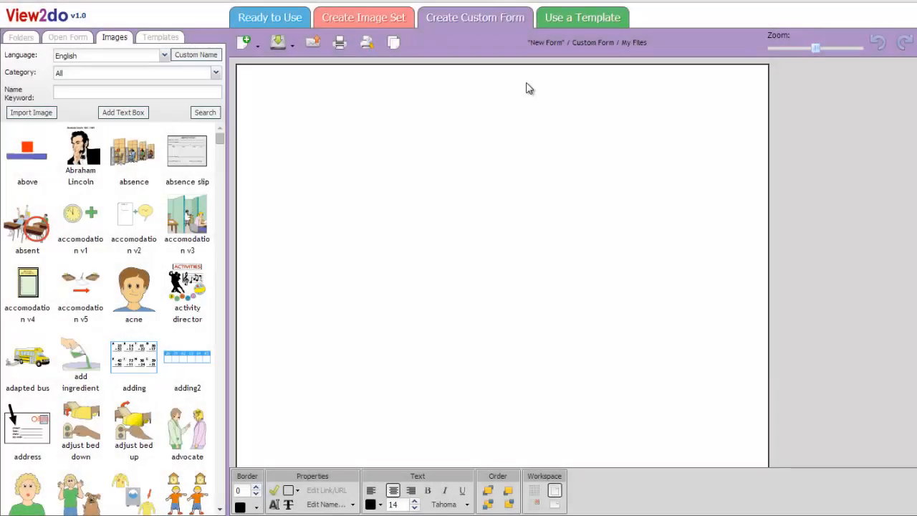
# Browse ready-made templates and expand the Schedule group to show Daily Picture Schedule.
pyautogui.click(582, 17)
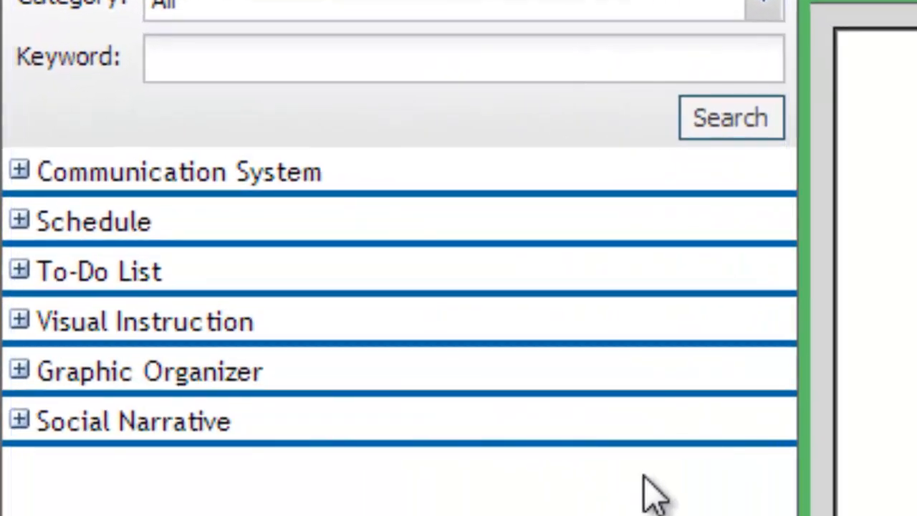
pyautogui.click(172, 171)
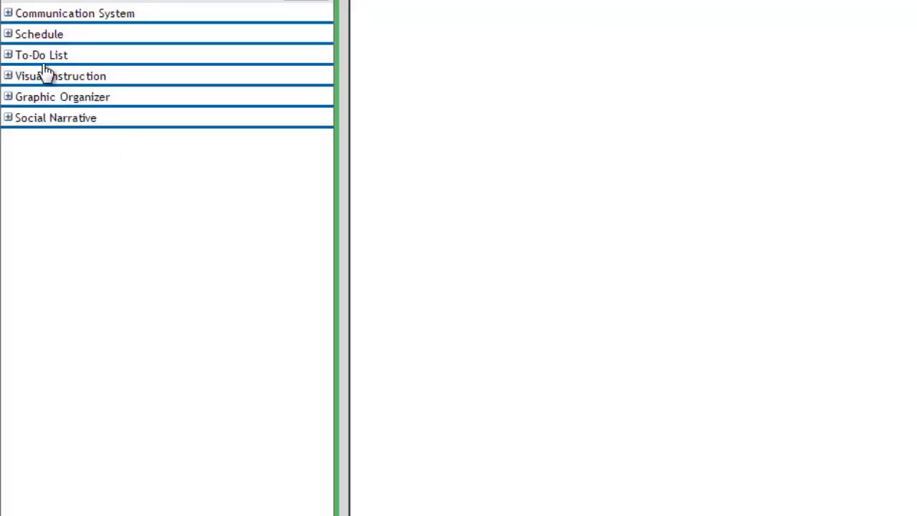
pyautogui.click(8, 13)
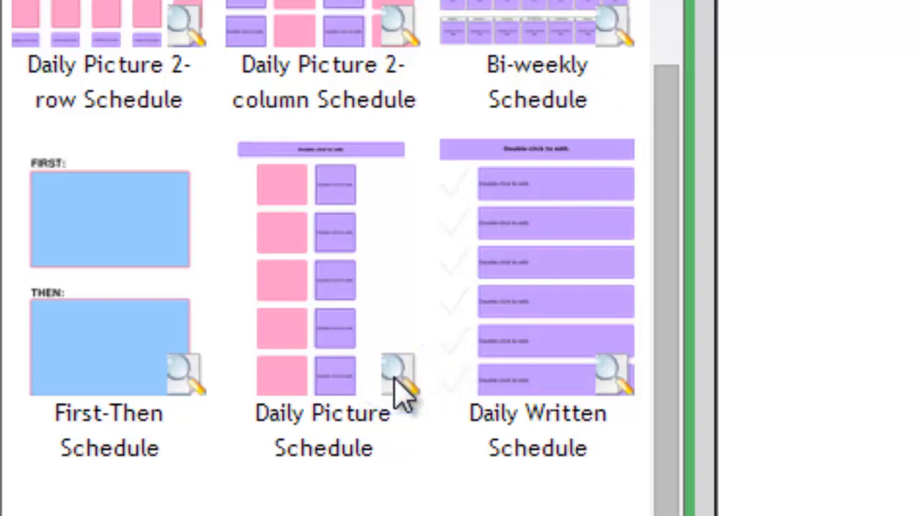
# Preview the Daily Picture Schedule sample, then close the preview.
pyautogui.click(398, 377)
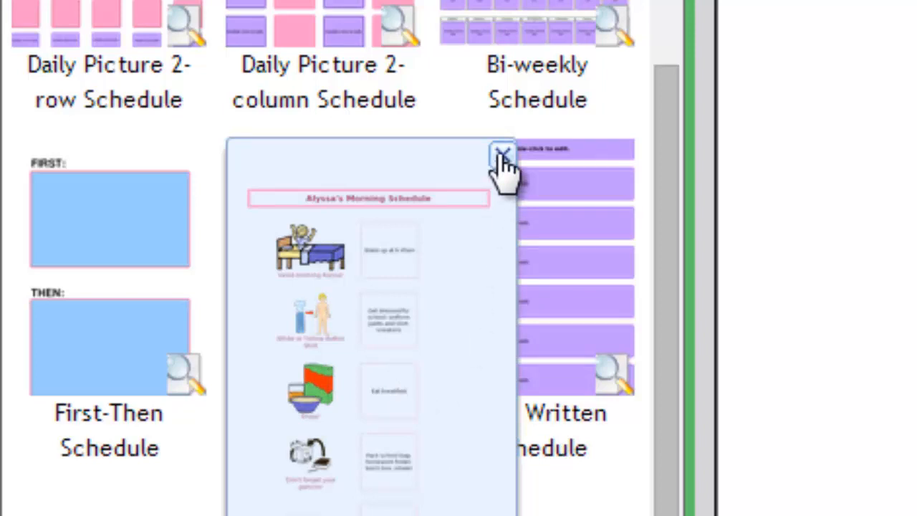
pyautogui.click(502, 154)
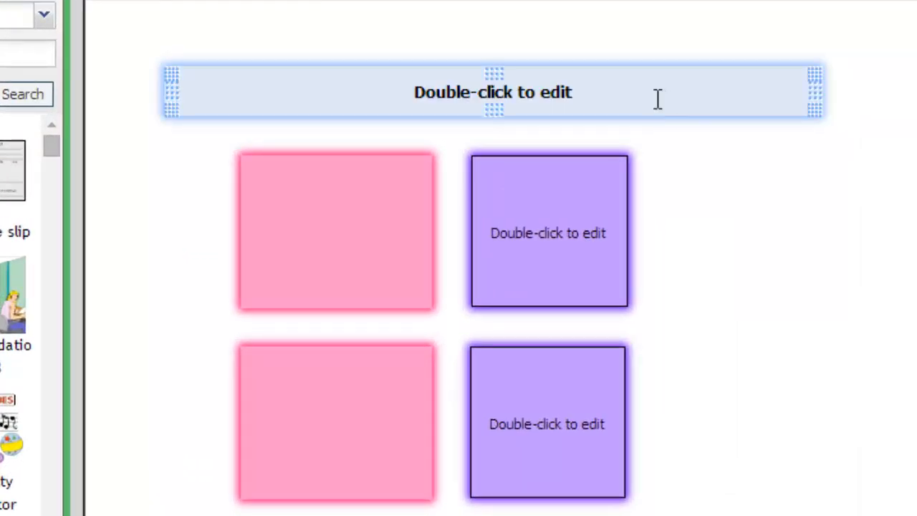
# Type the schedule title 'School Morning Schedule'.
pyautogui.write('Sc')
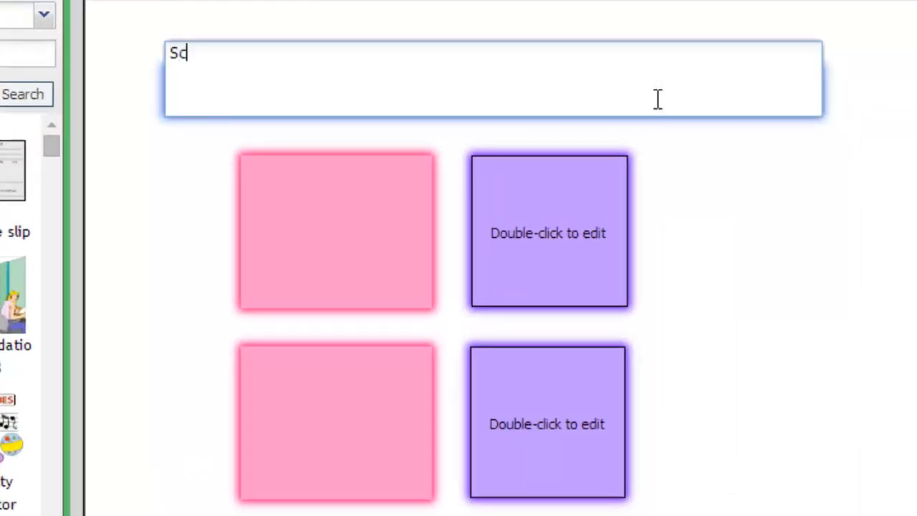
pyautogui.write('chool Mo')
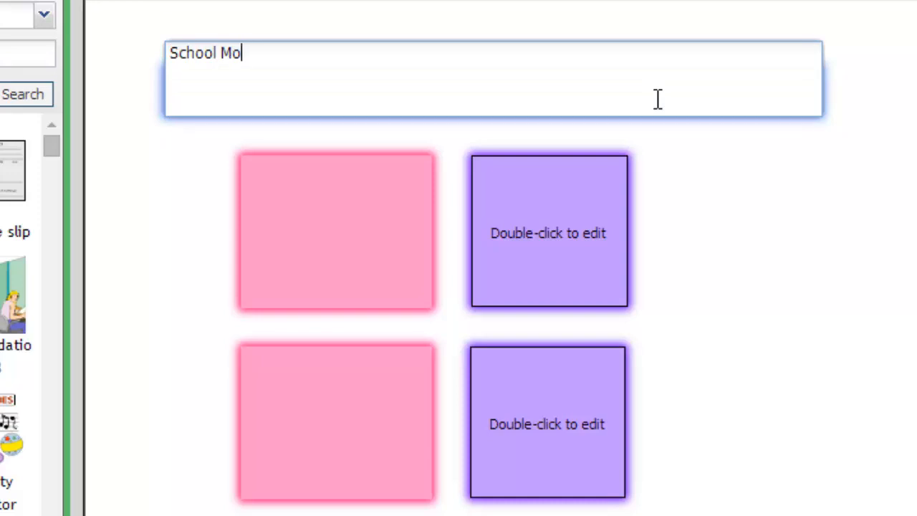
pyautogui.write('rning S')
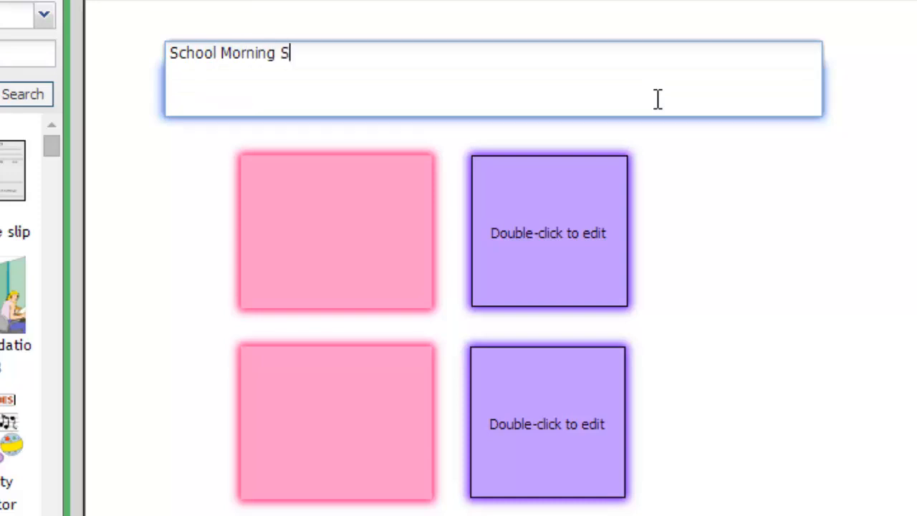
pyautogui.write('chedule')
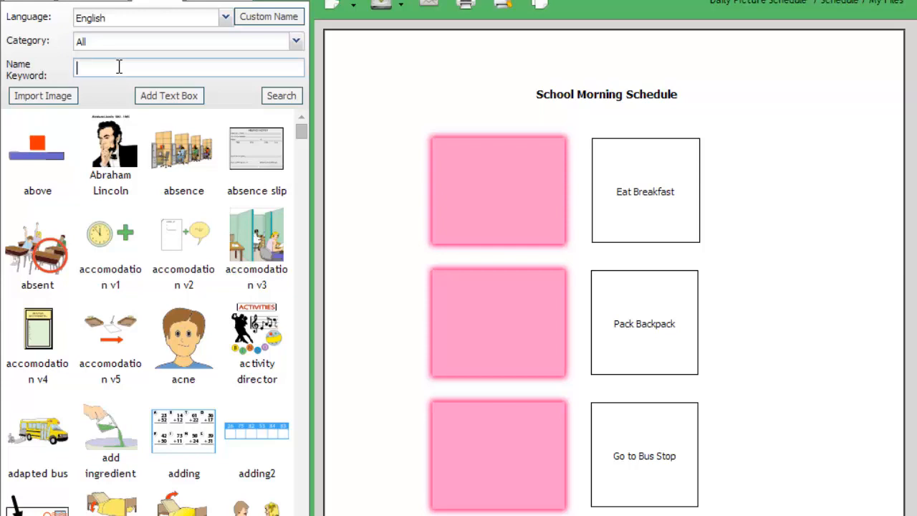
# Search images for breakfast, backpack and bus, placing each picture in its picture box.
pyautogui.write('breakfast')
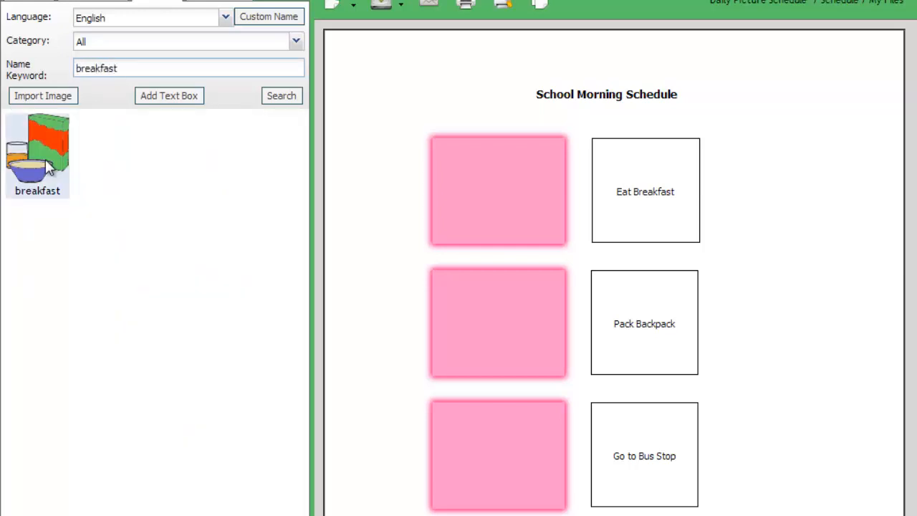
pyautogui.moveTo(37, 154); pyautogui.dragTo(499, 190)
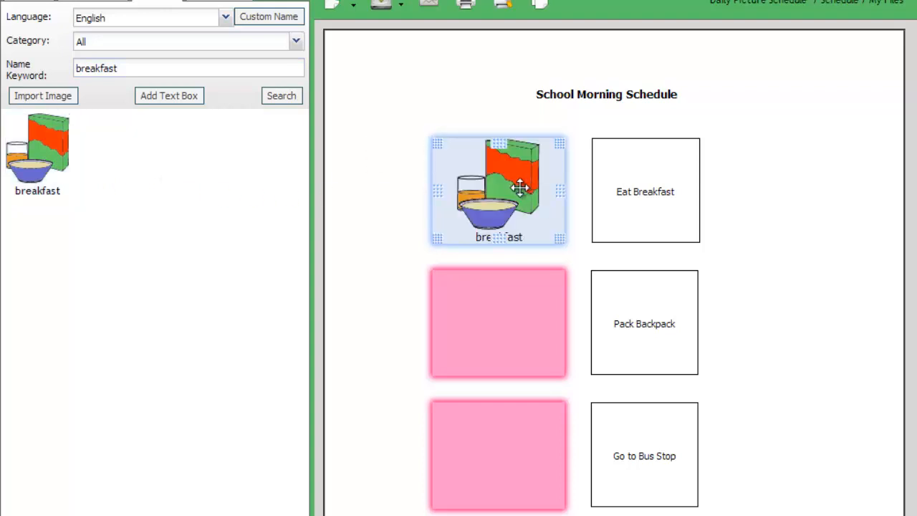
pyautogui.tripleClick(189, 68)
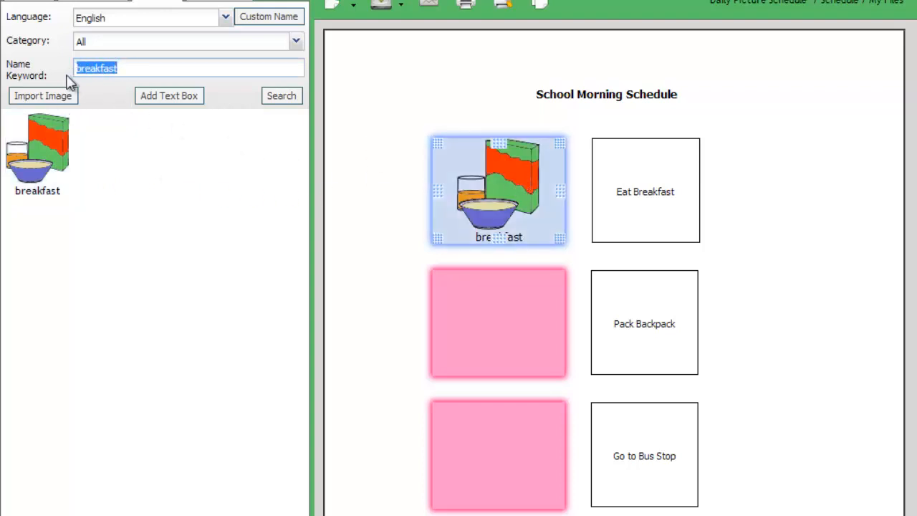
pyautogui.write('backpack')
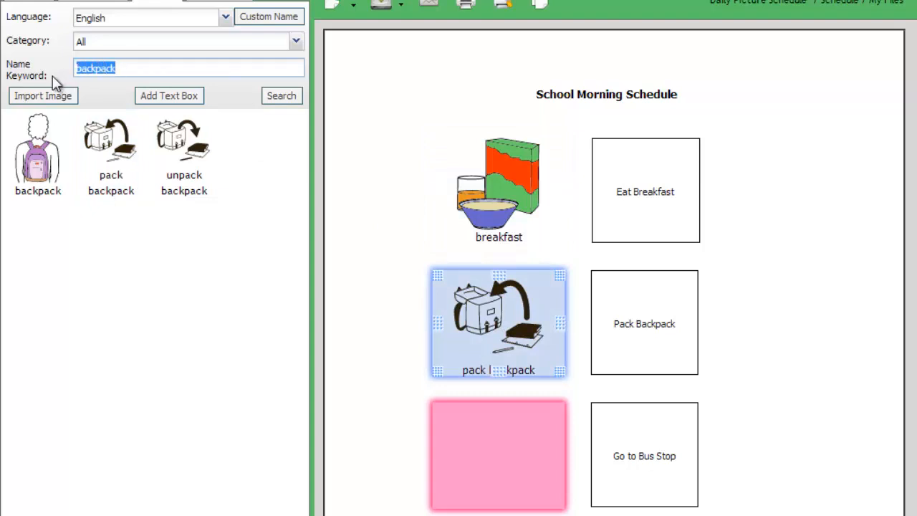
pyautogui.write('bus')
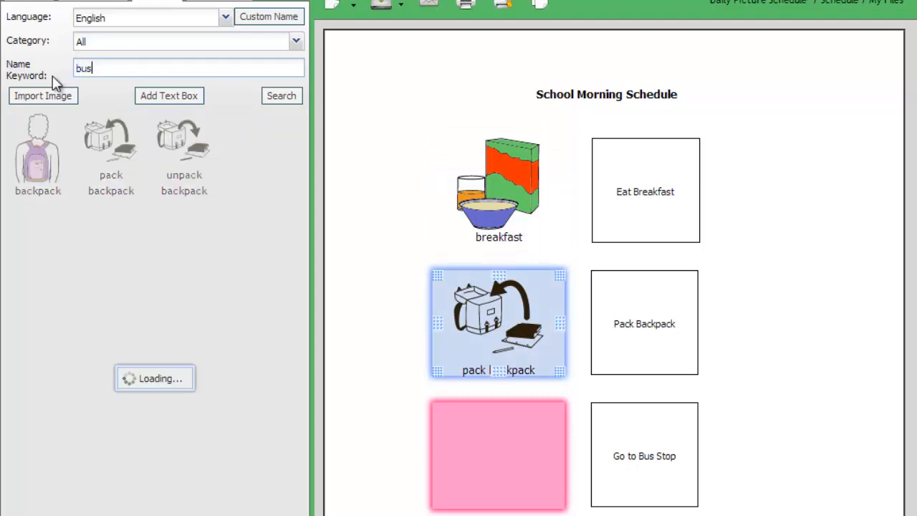
pyautogui.click(281, 95)
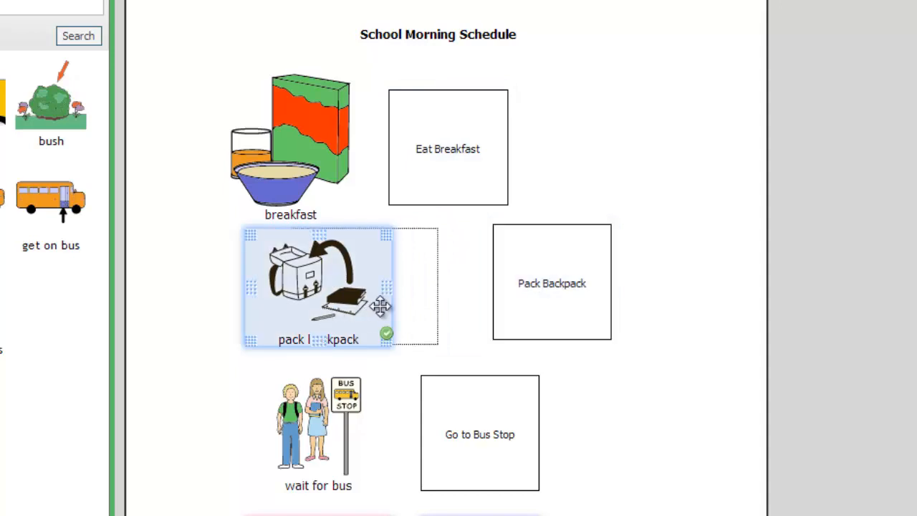
# Drag the pack backpack and wait for bus pictures beside their labels.
pyautogui.moveTo(318, 287); pyautogui.dragTo(389, 287)
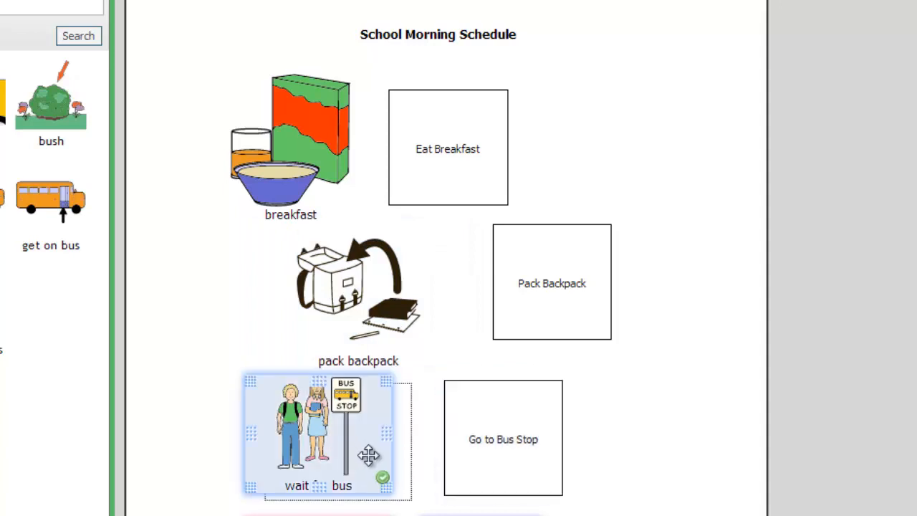
pyautogui.moveTo(370, 455); pyautogui.dragTo(343, 445)
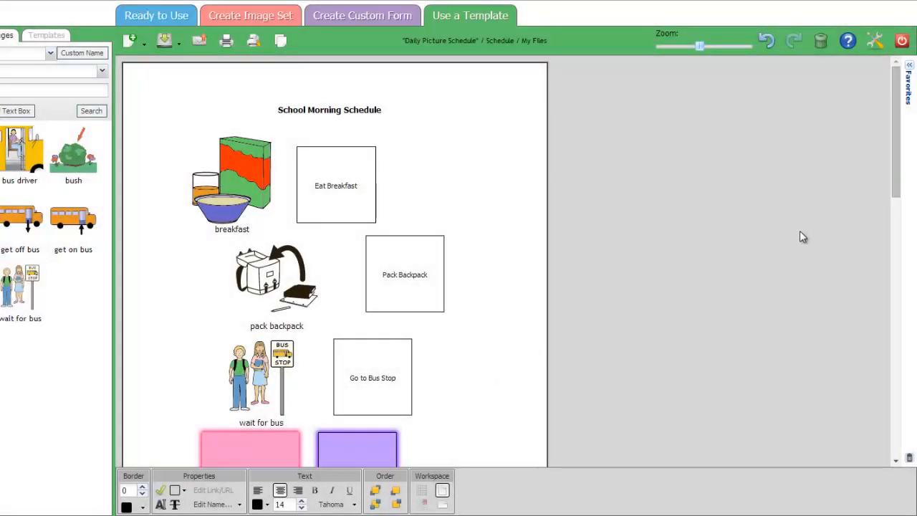
# Delete the four empty pink and purple boxes at the bottom and confirm Yes.
pyautogui.scroll(-3)
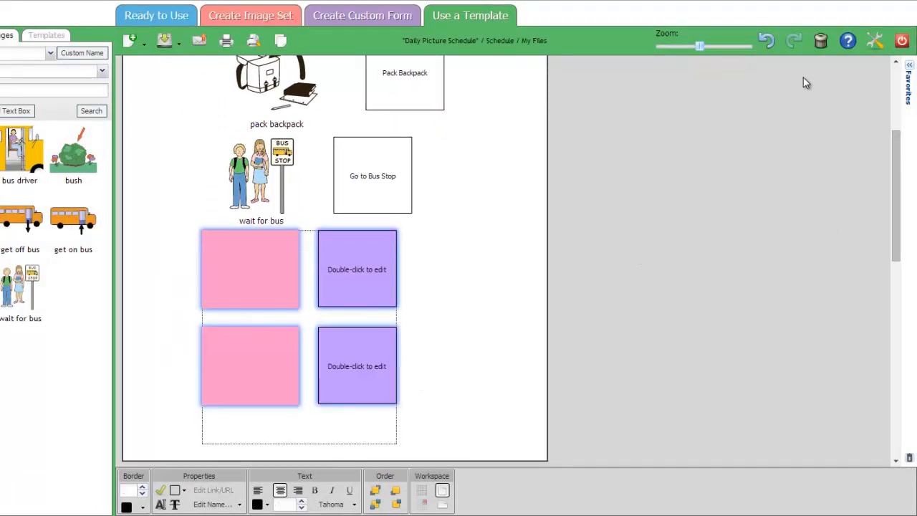
pyautogui.click(820, 41)
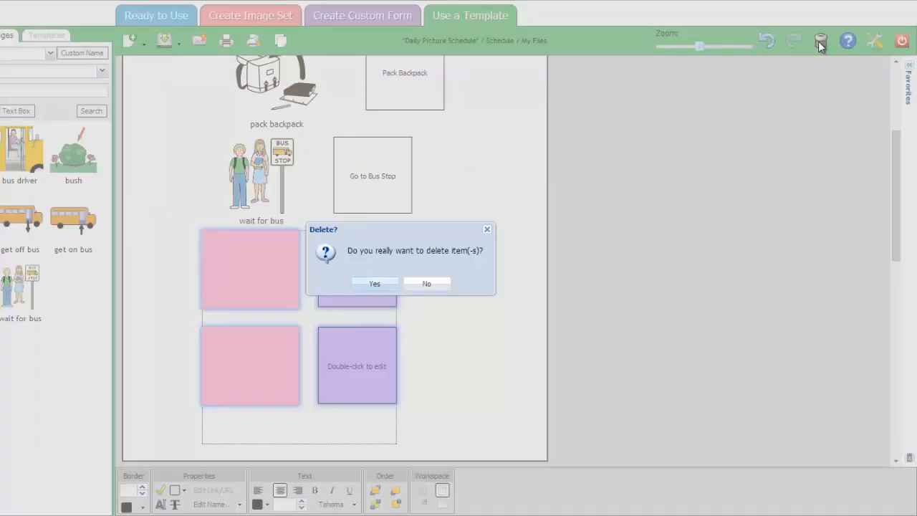
pyautogui.click(374, 283)
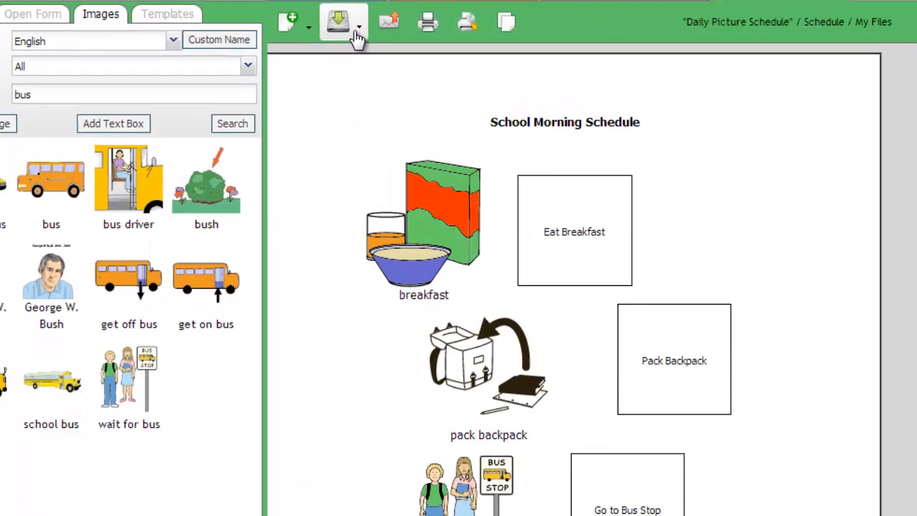
# Save As 'School Morning Schedule' in the Schedule category of My Files.
pyautogui.click(337, 21)
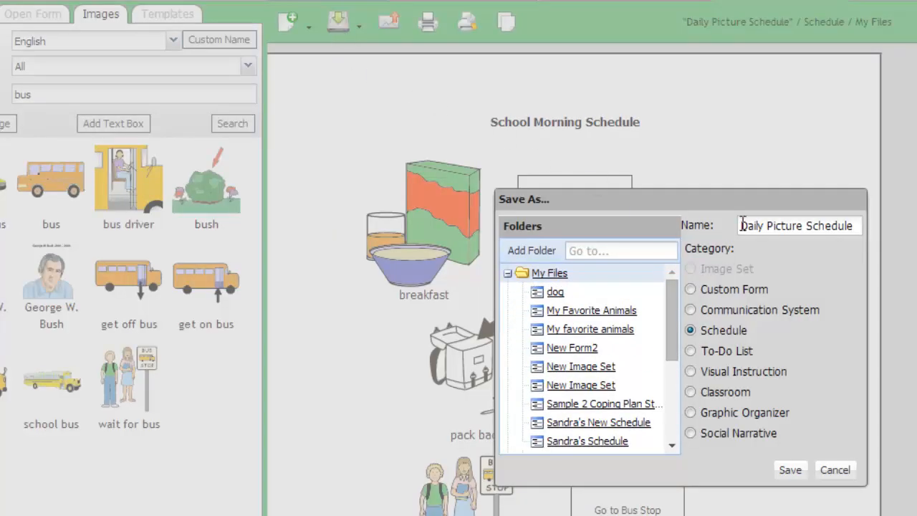
pyautogui.tripleClick(797, 225)
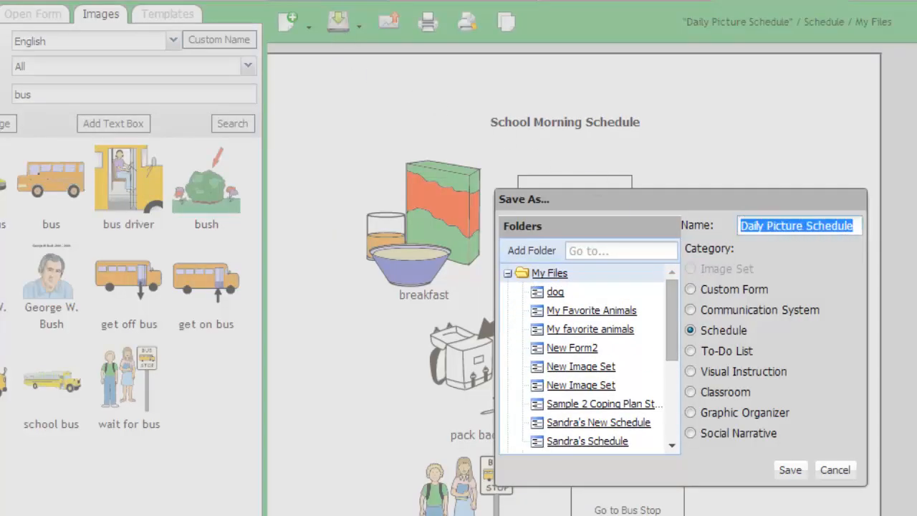
pyautogui.write('School Morning Schedule')
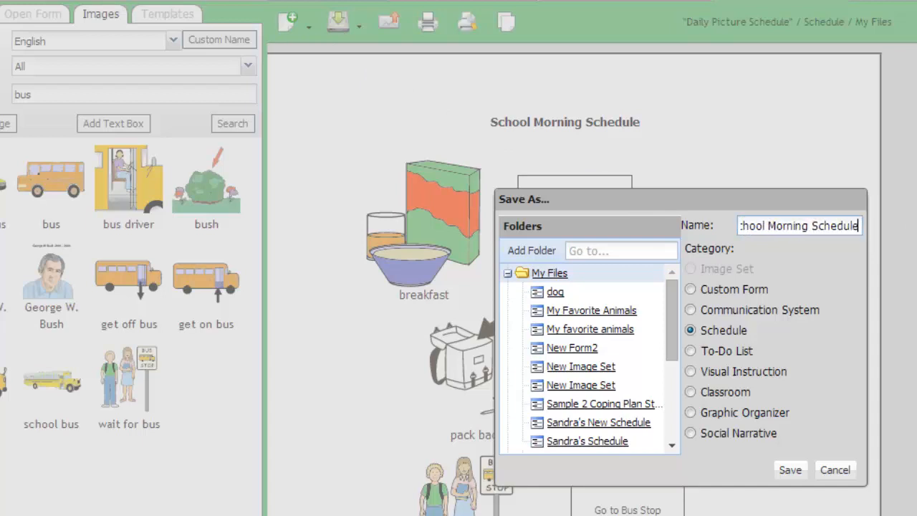
pyautogui.click(791, 470)
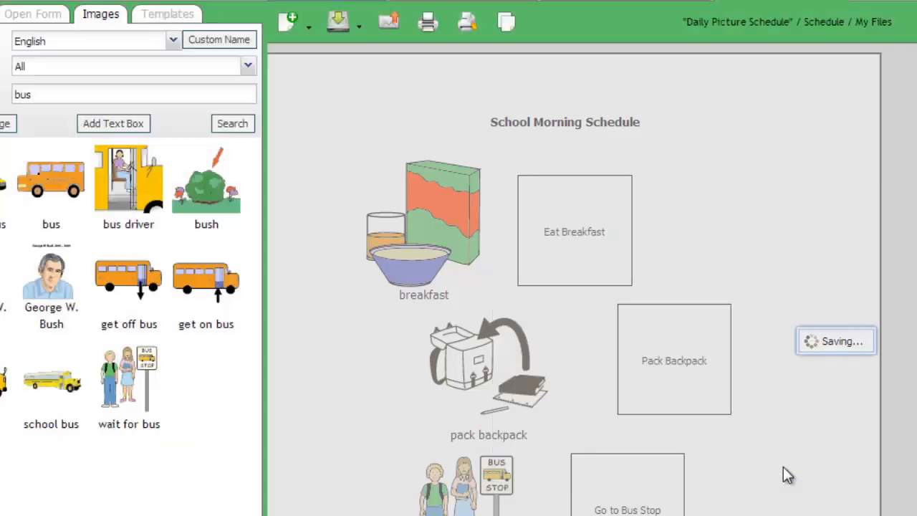